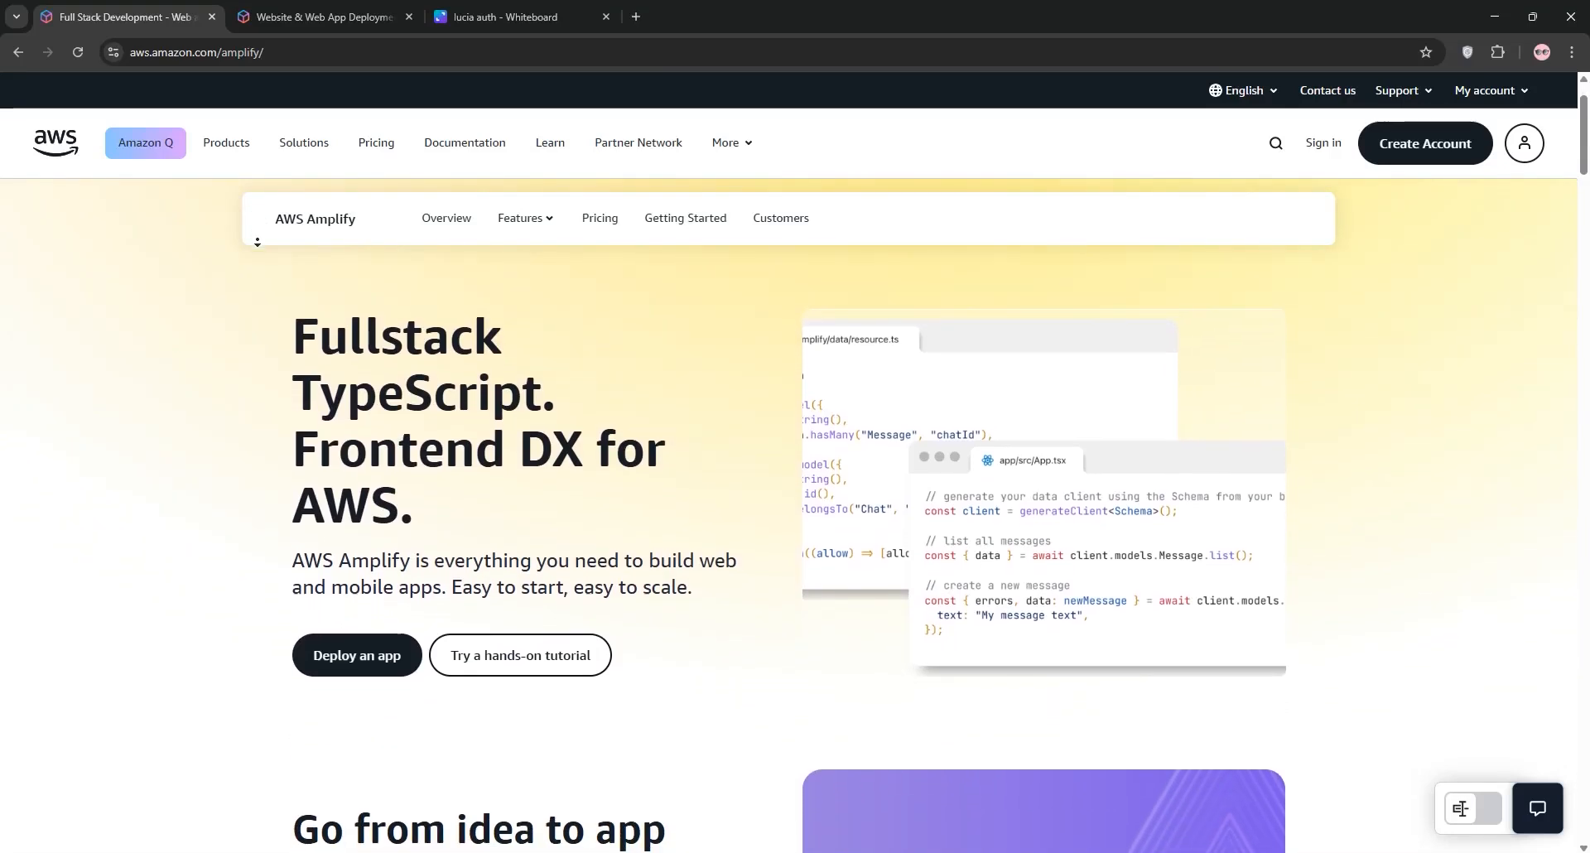
Read the AWS Amplify product page down to its footer, then bring up the Elastic Beanstalk page
scroll(down, 3)
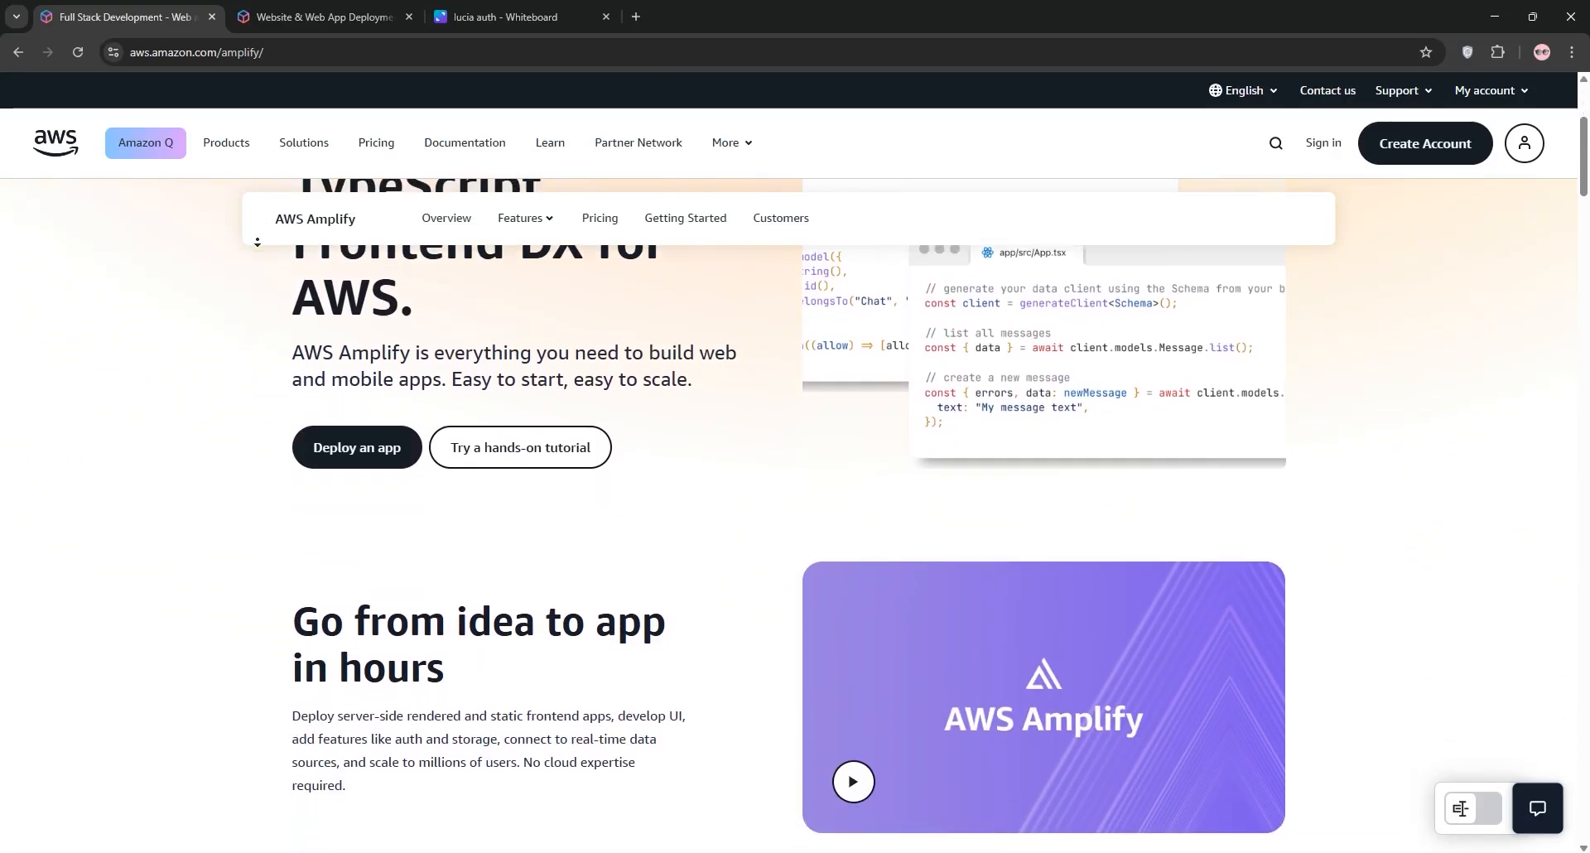
scroll(down, 3)
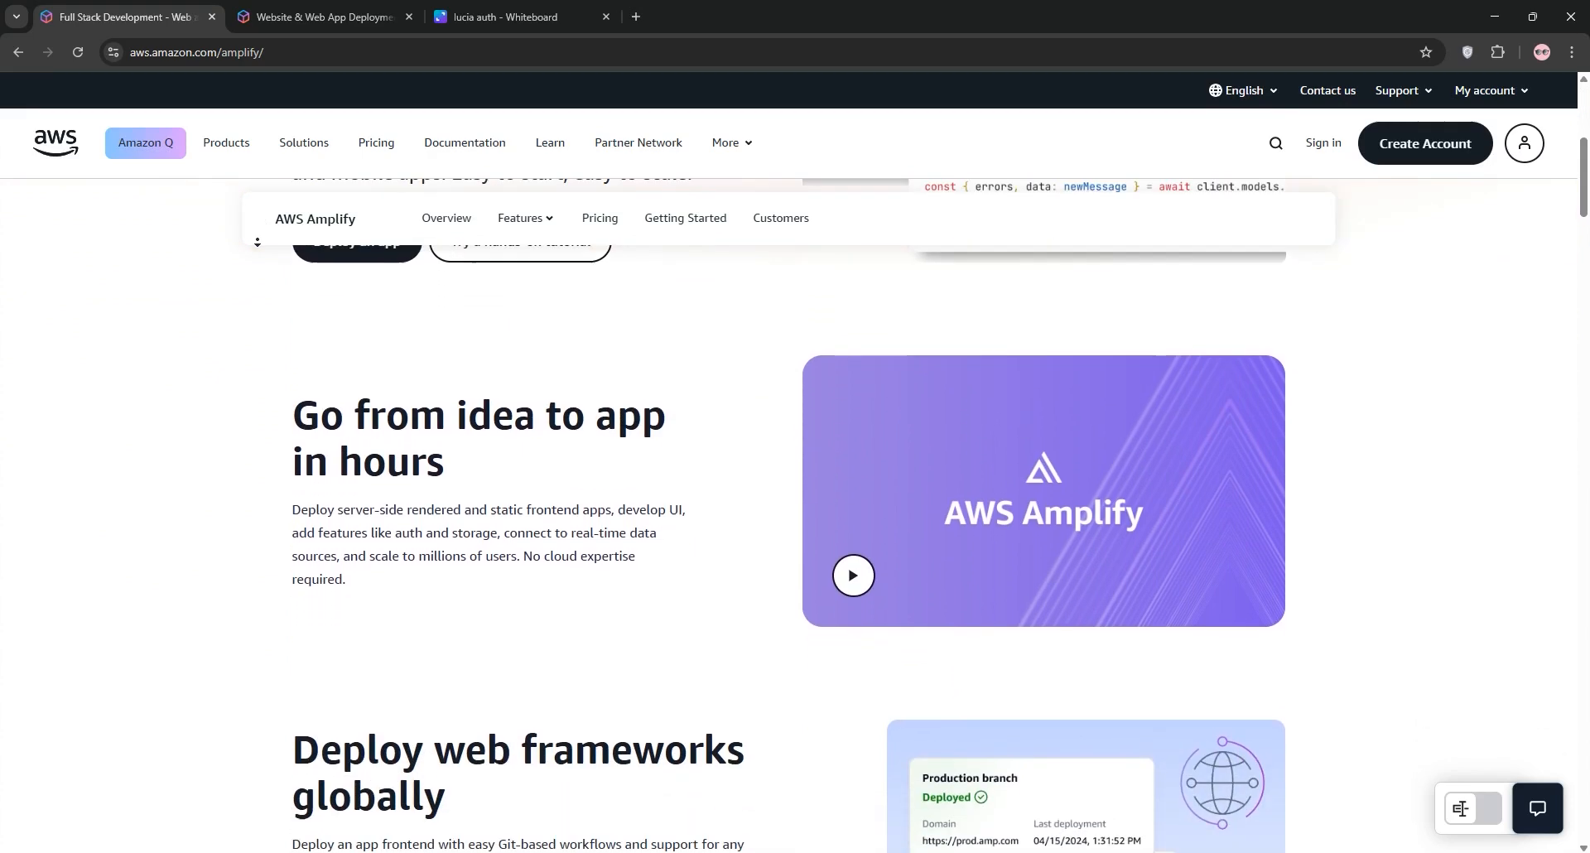
scroll(down, 3)
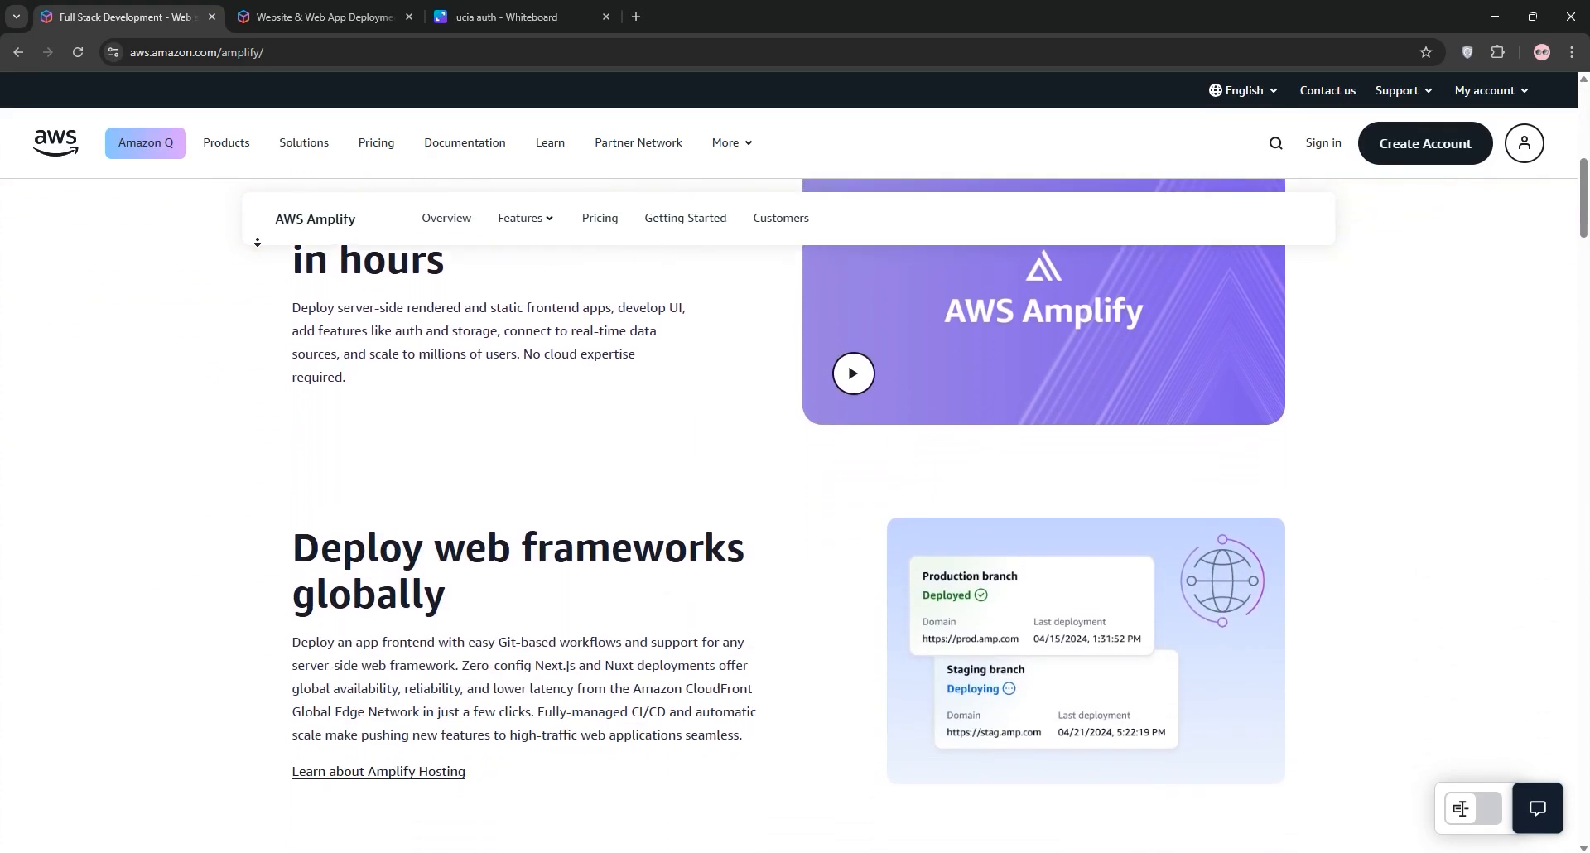
scroll(down, 3)
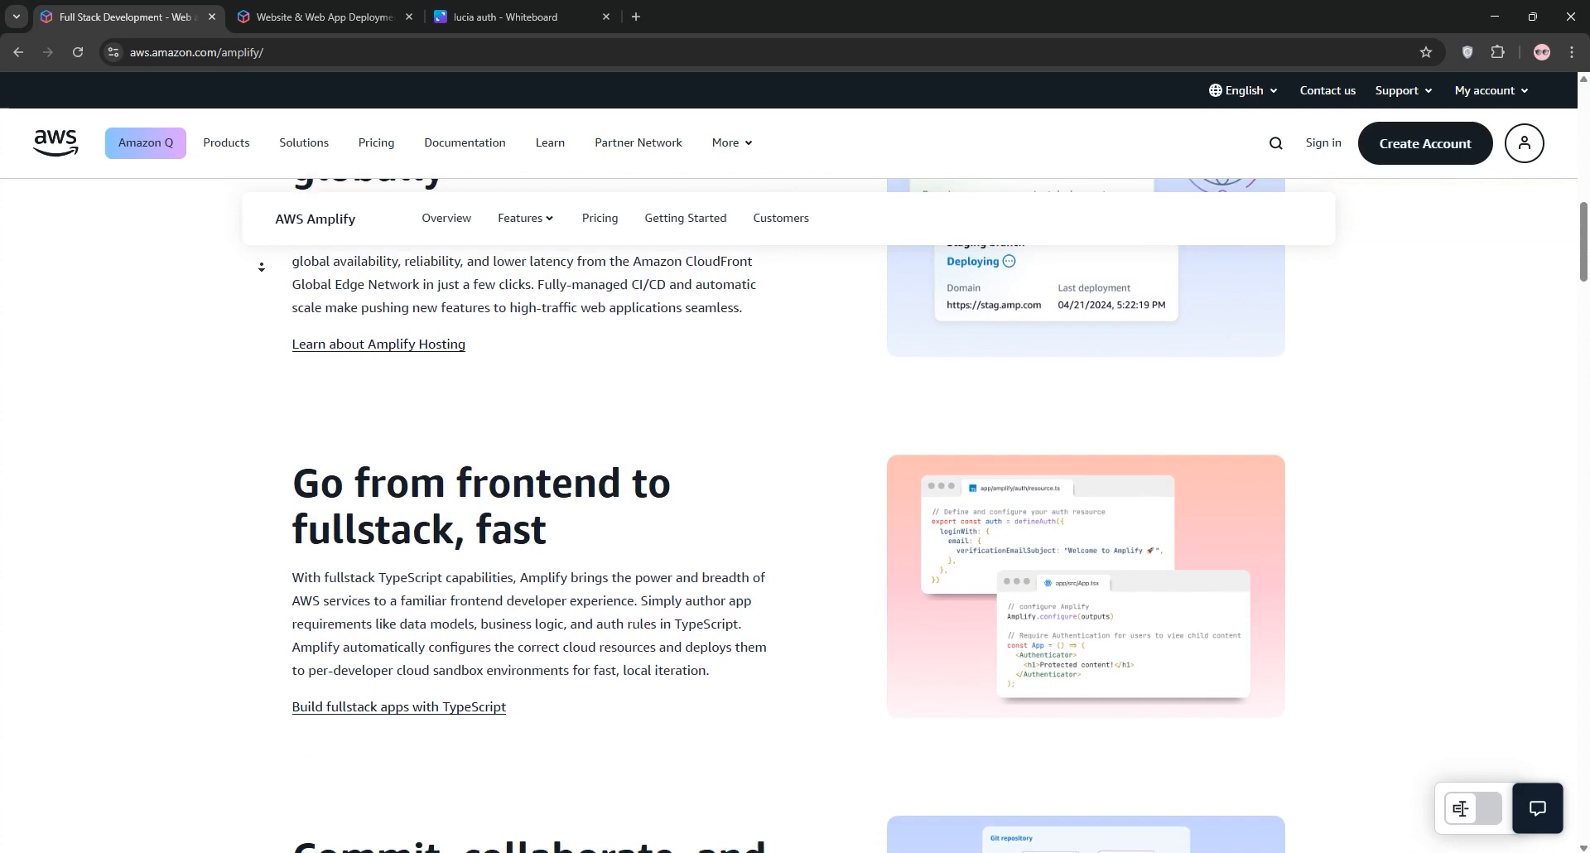
scroll(down, 3)
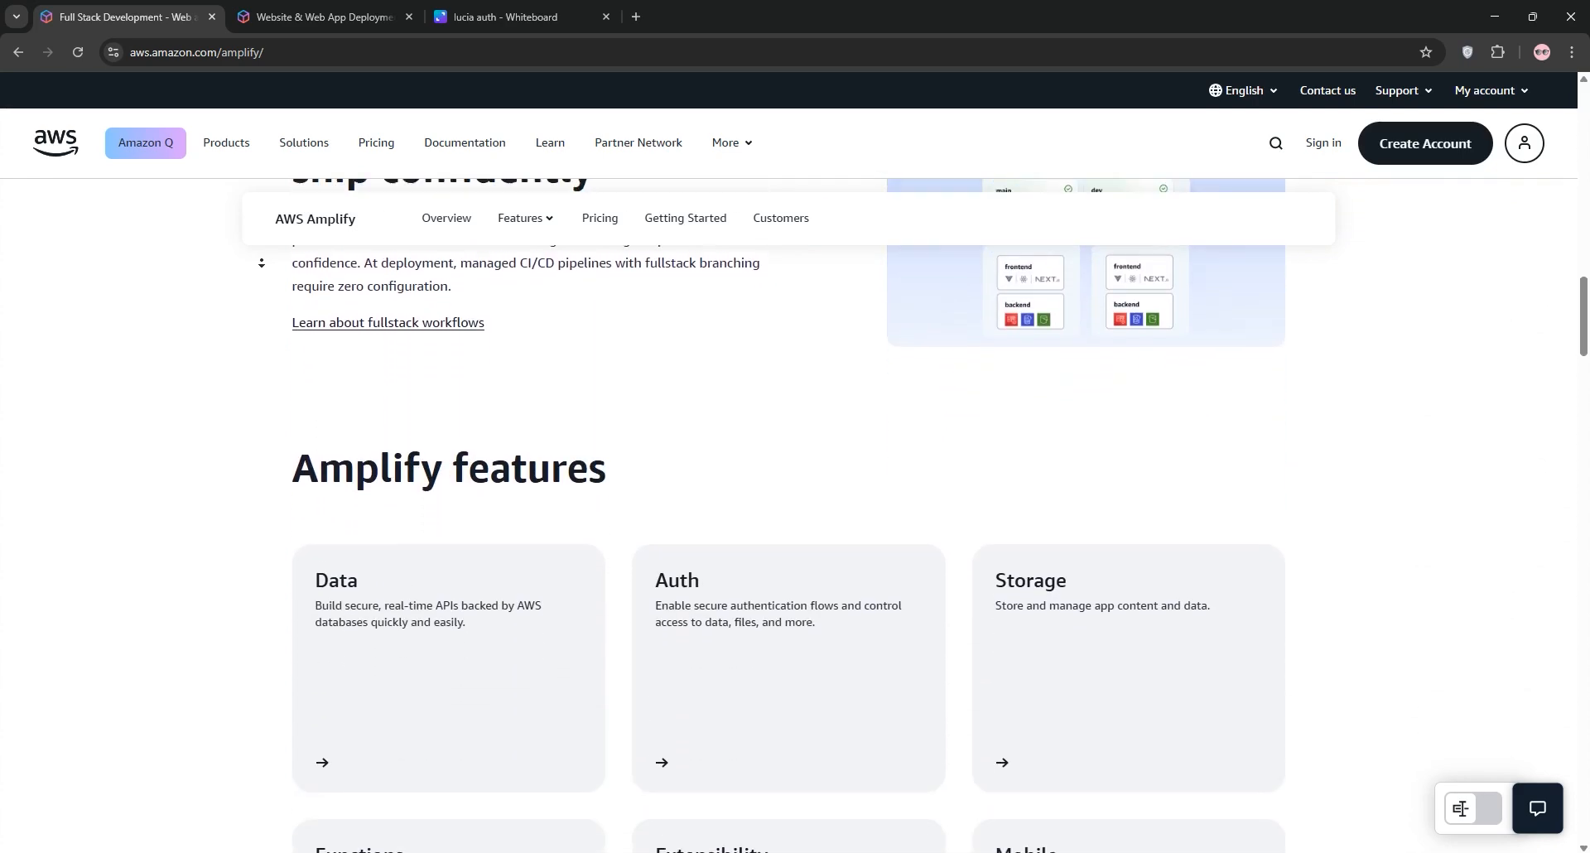
scroll(down, 3)
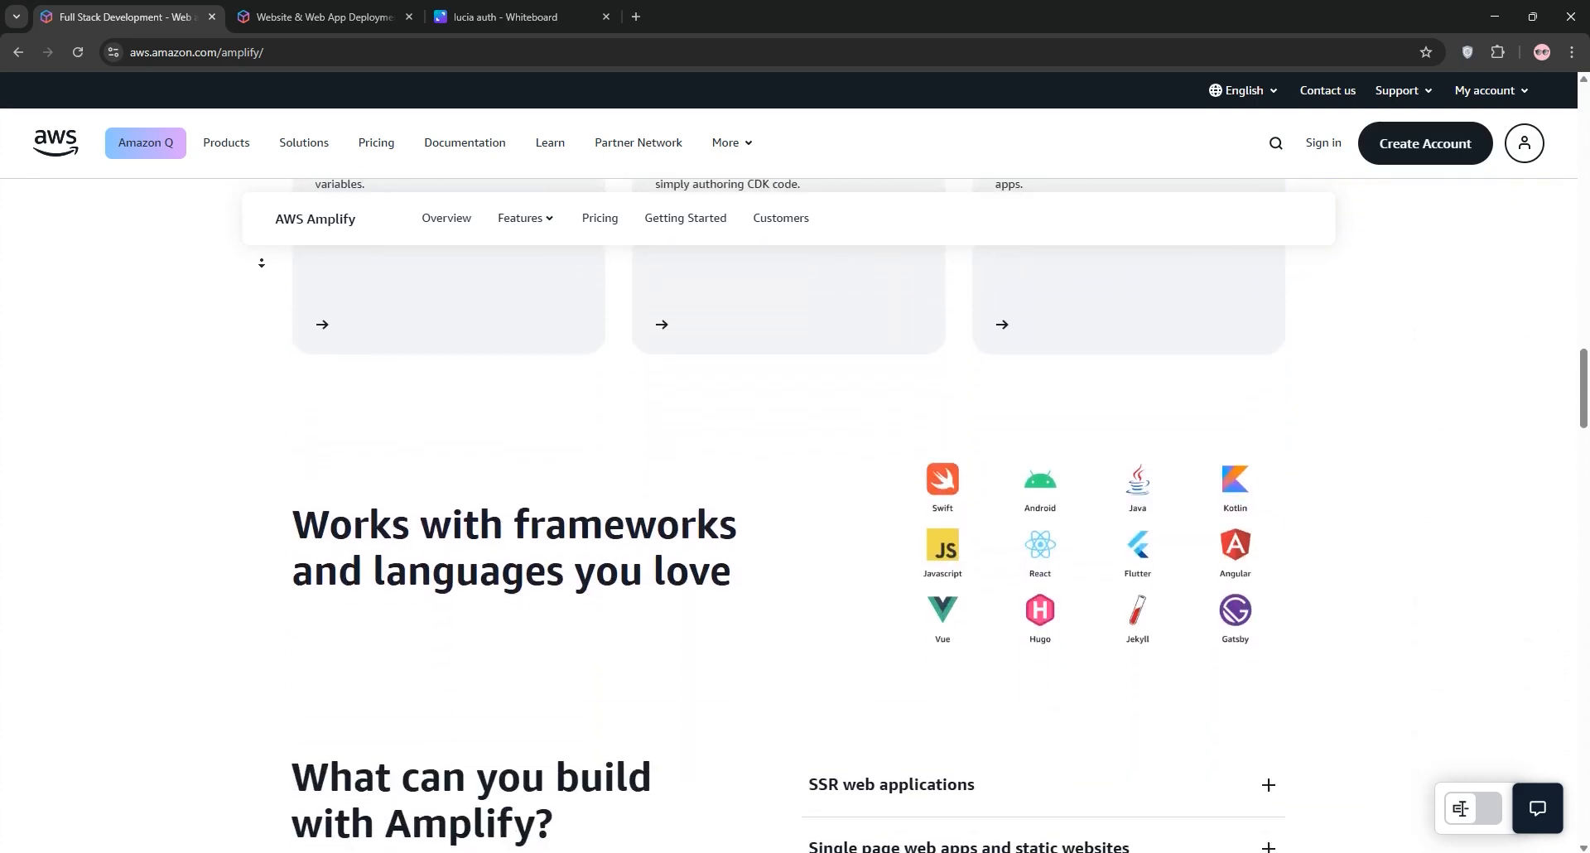
scroll(down, 3)
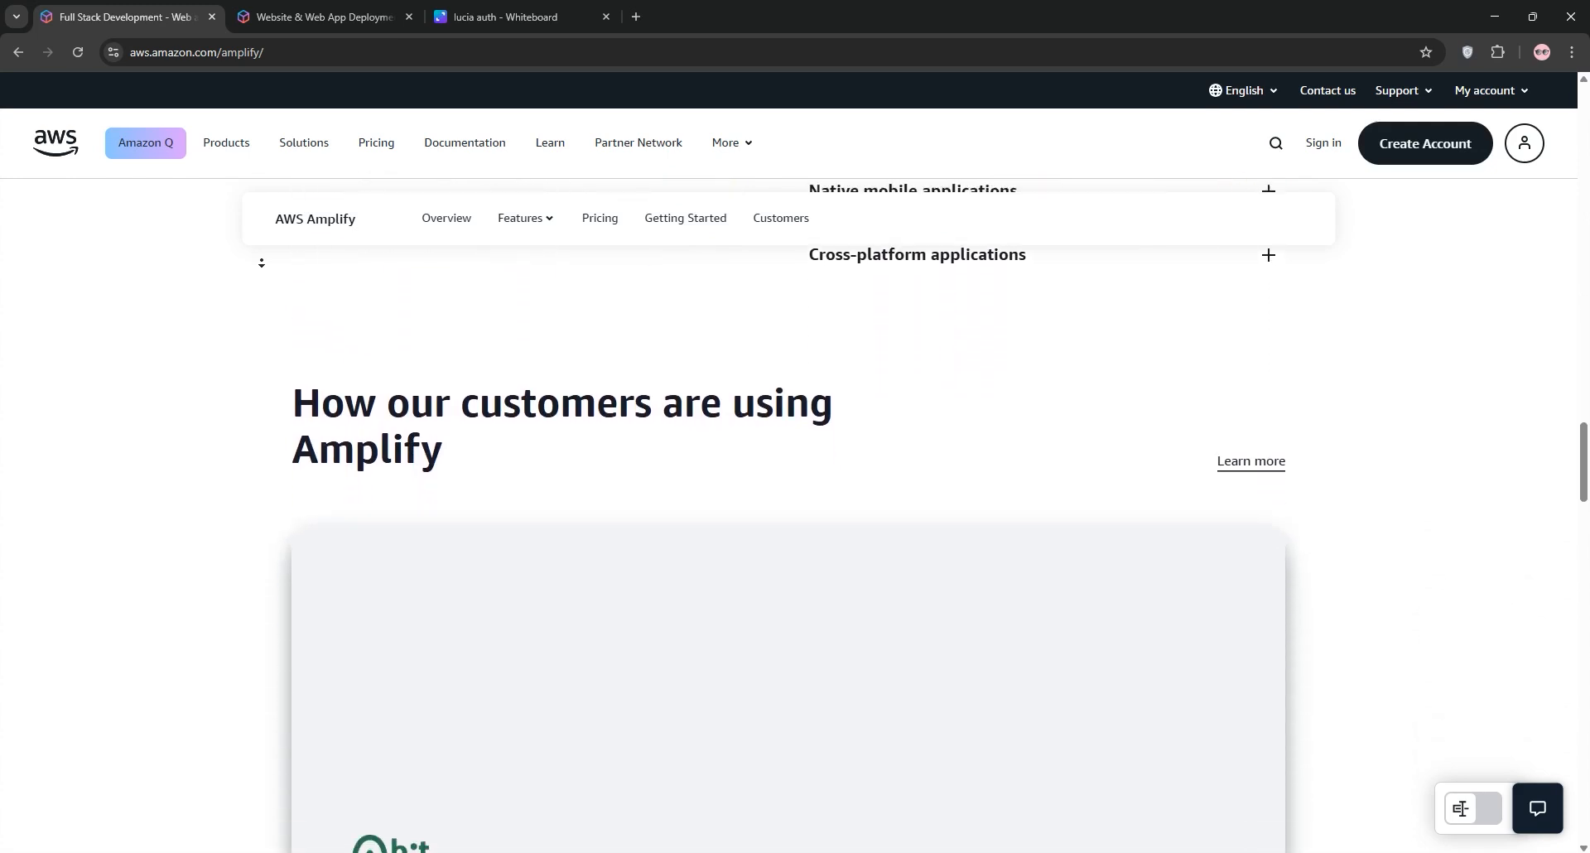
scroll(down, 3)
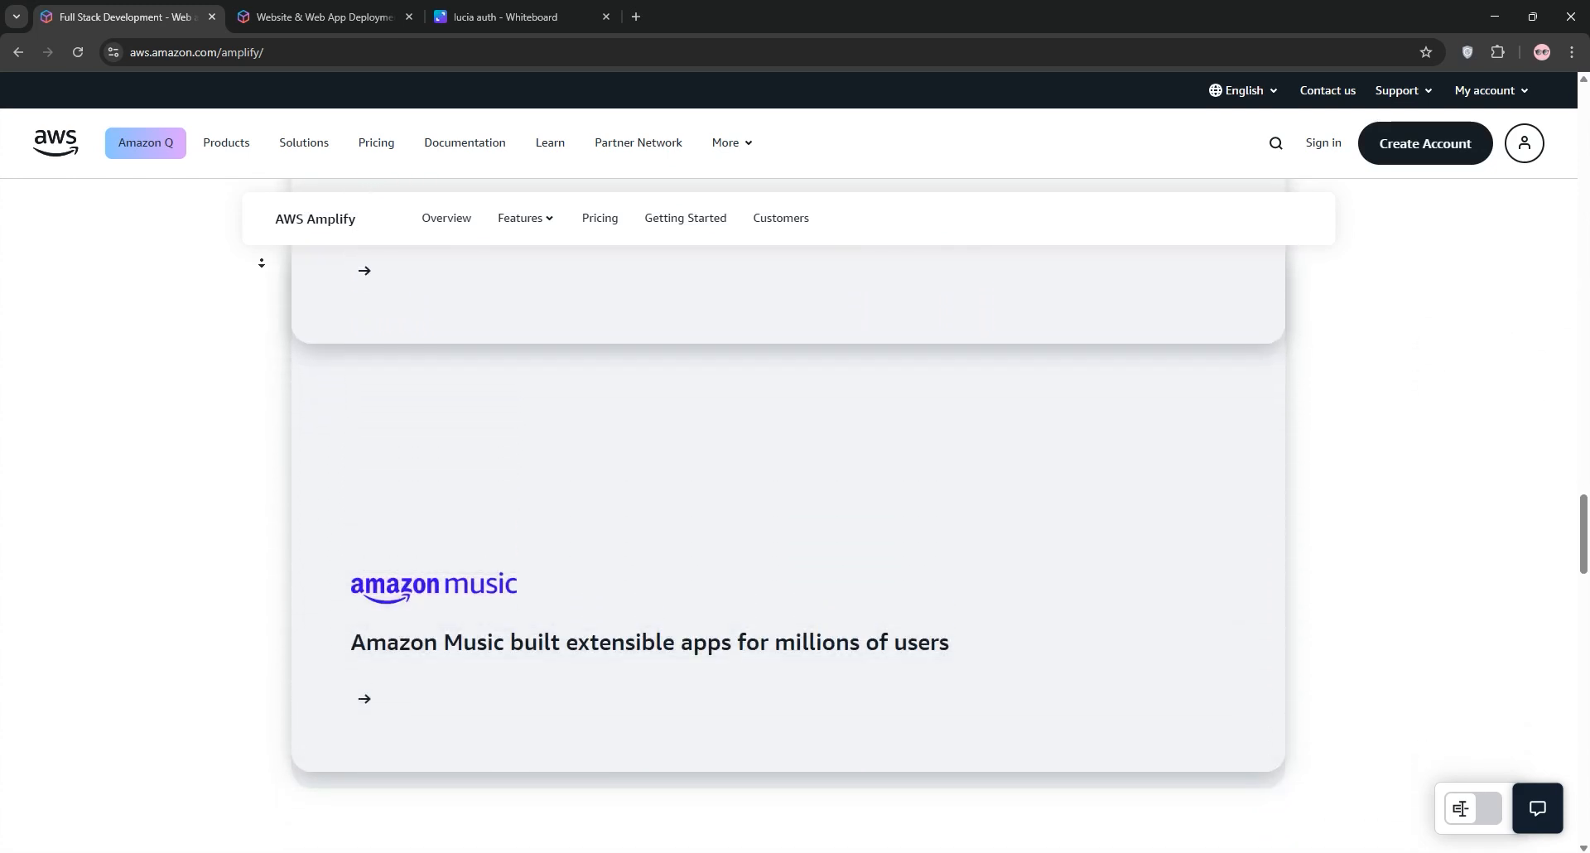
scroll(down, 3)
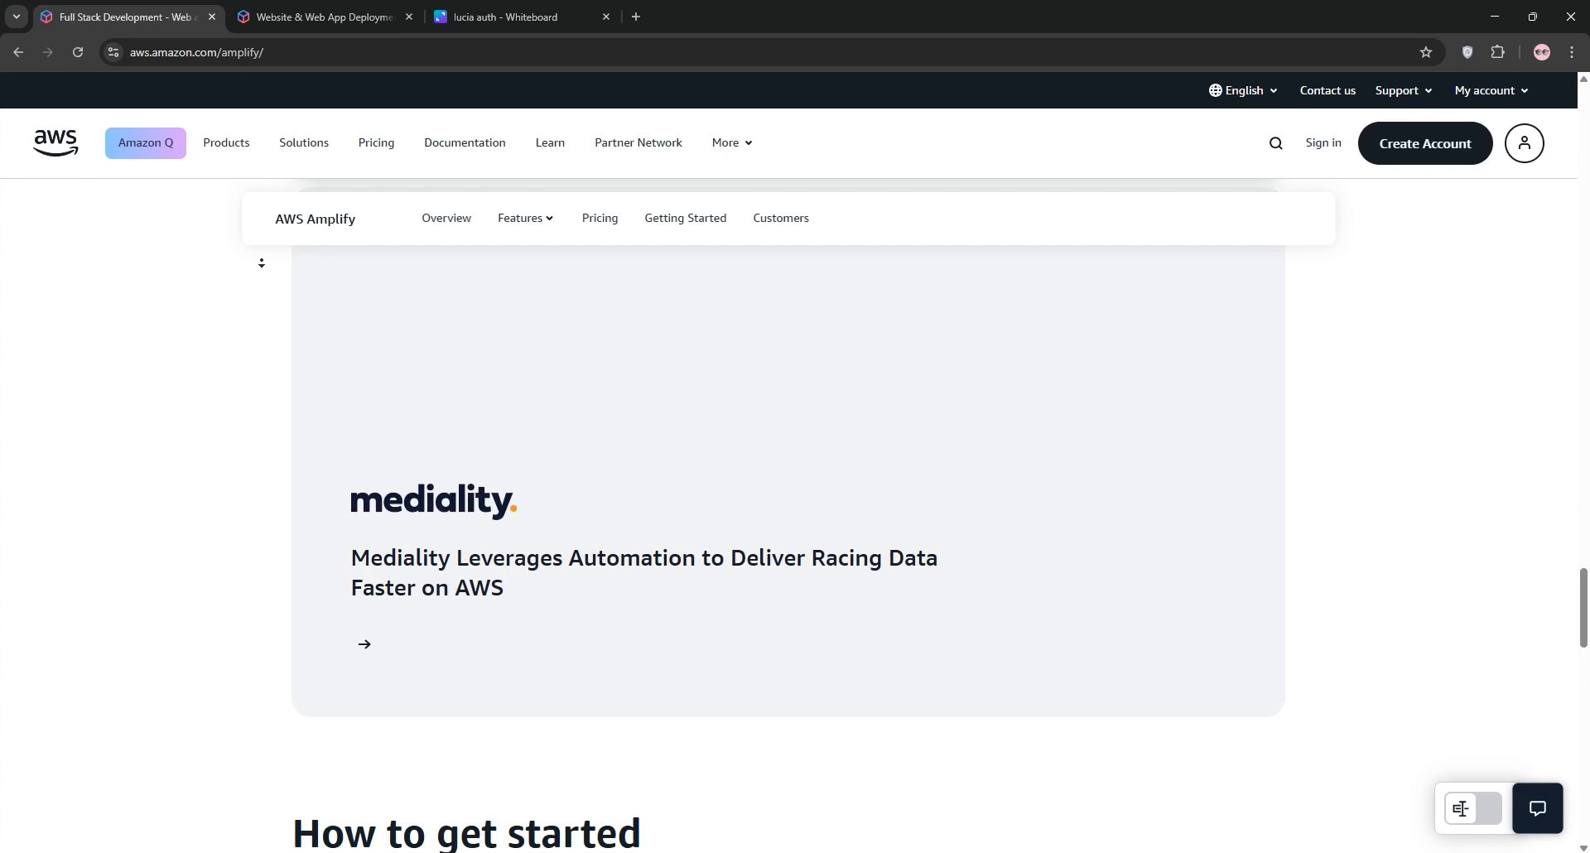
scroll(down, 3)
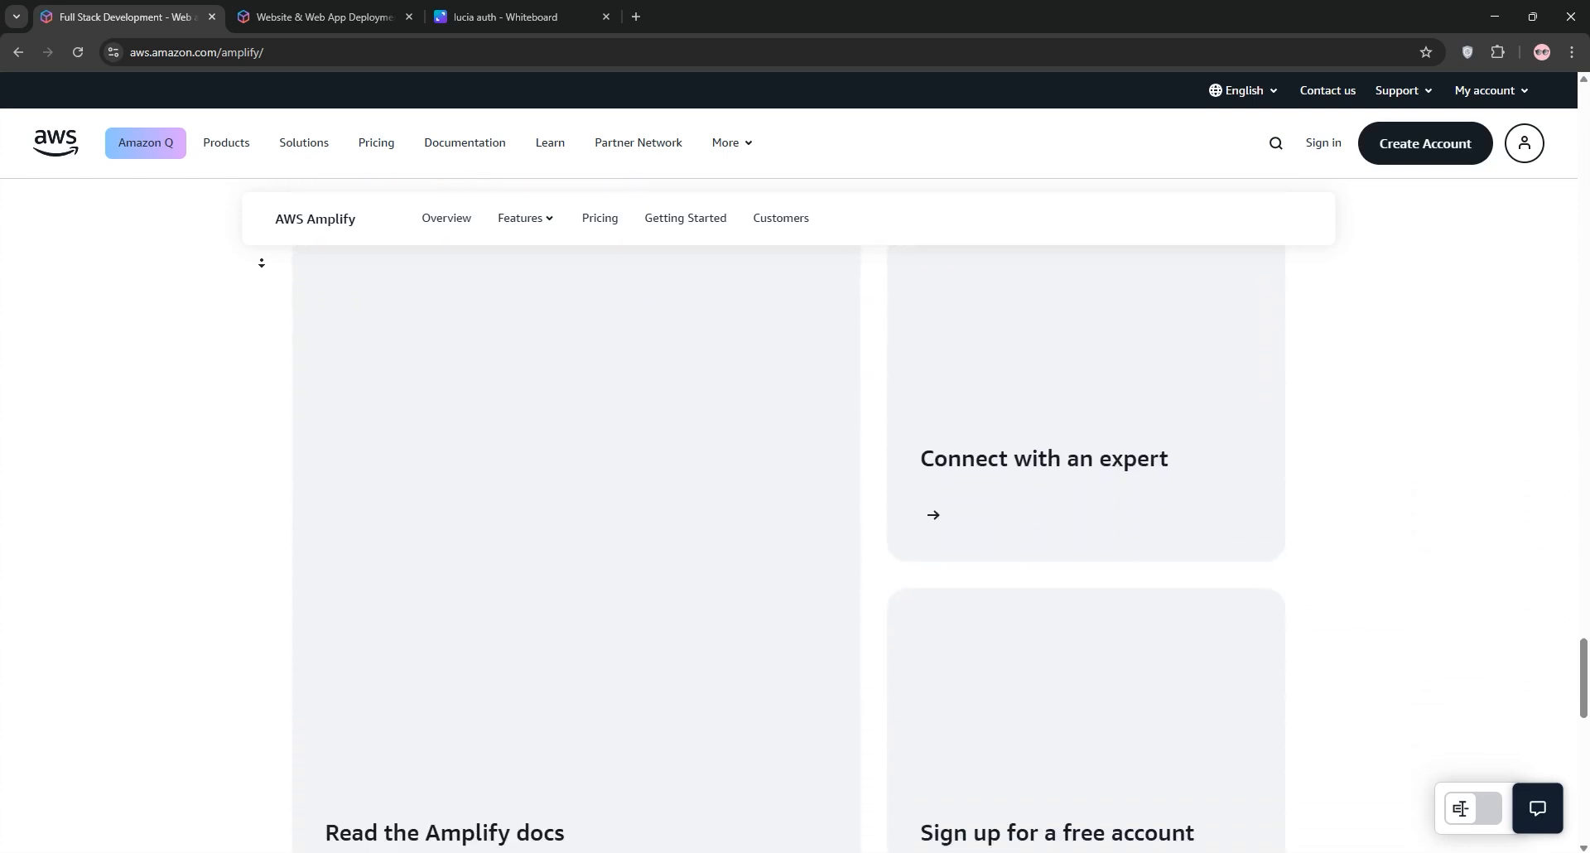
scroll(down, 3)
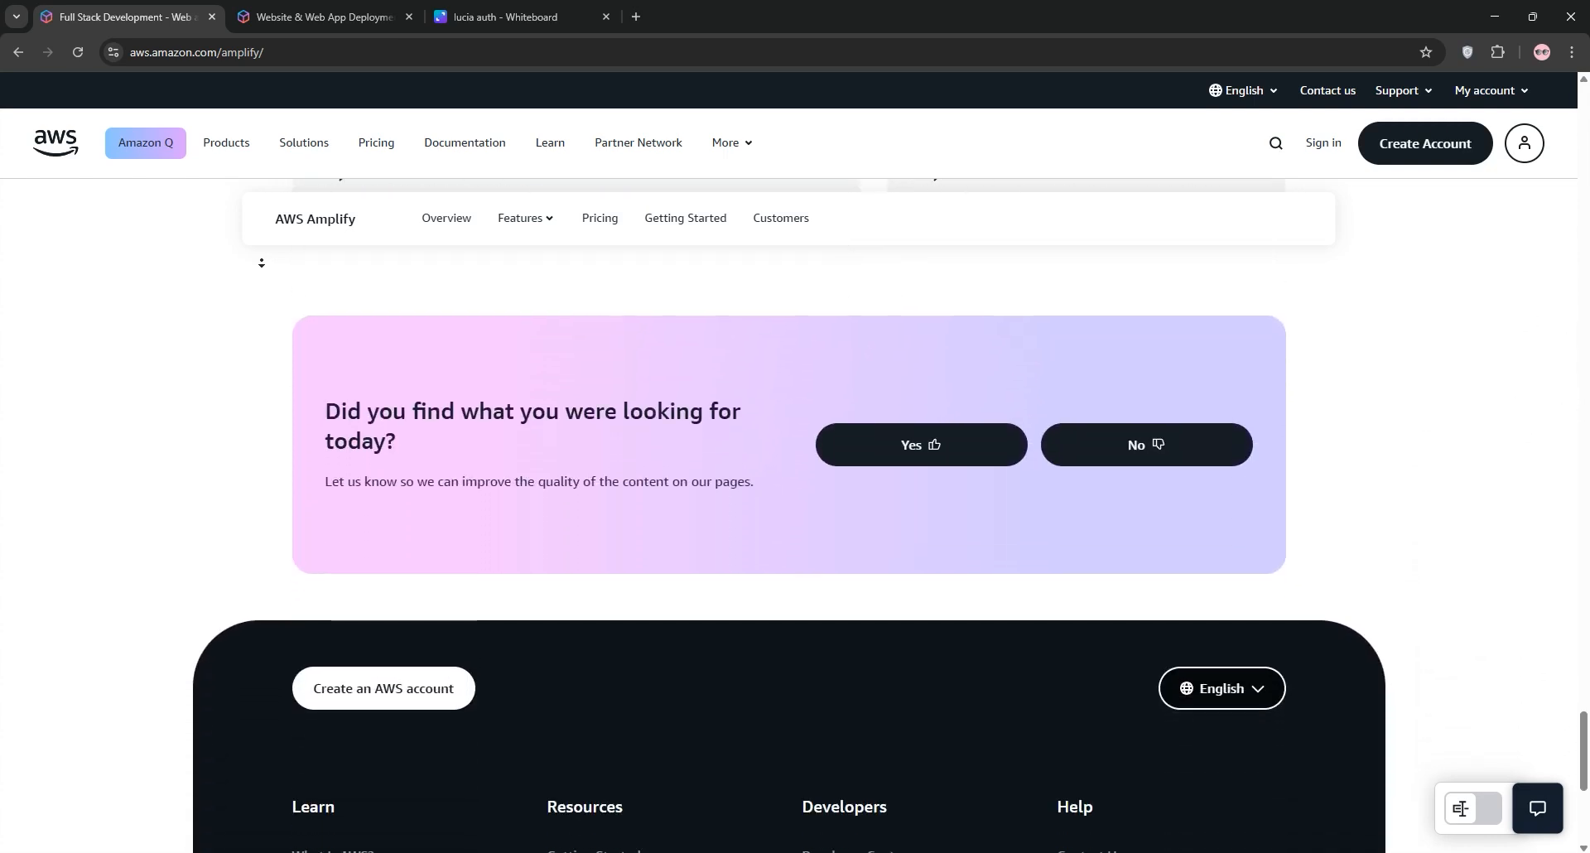
scroll(down, 3)
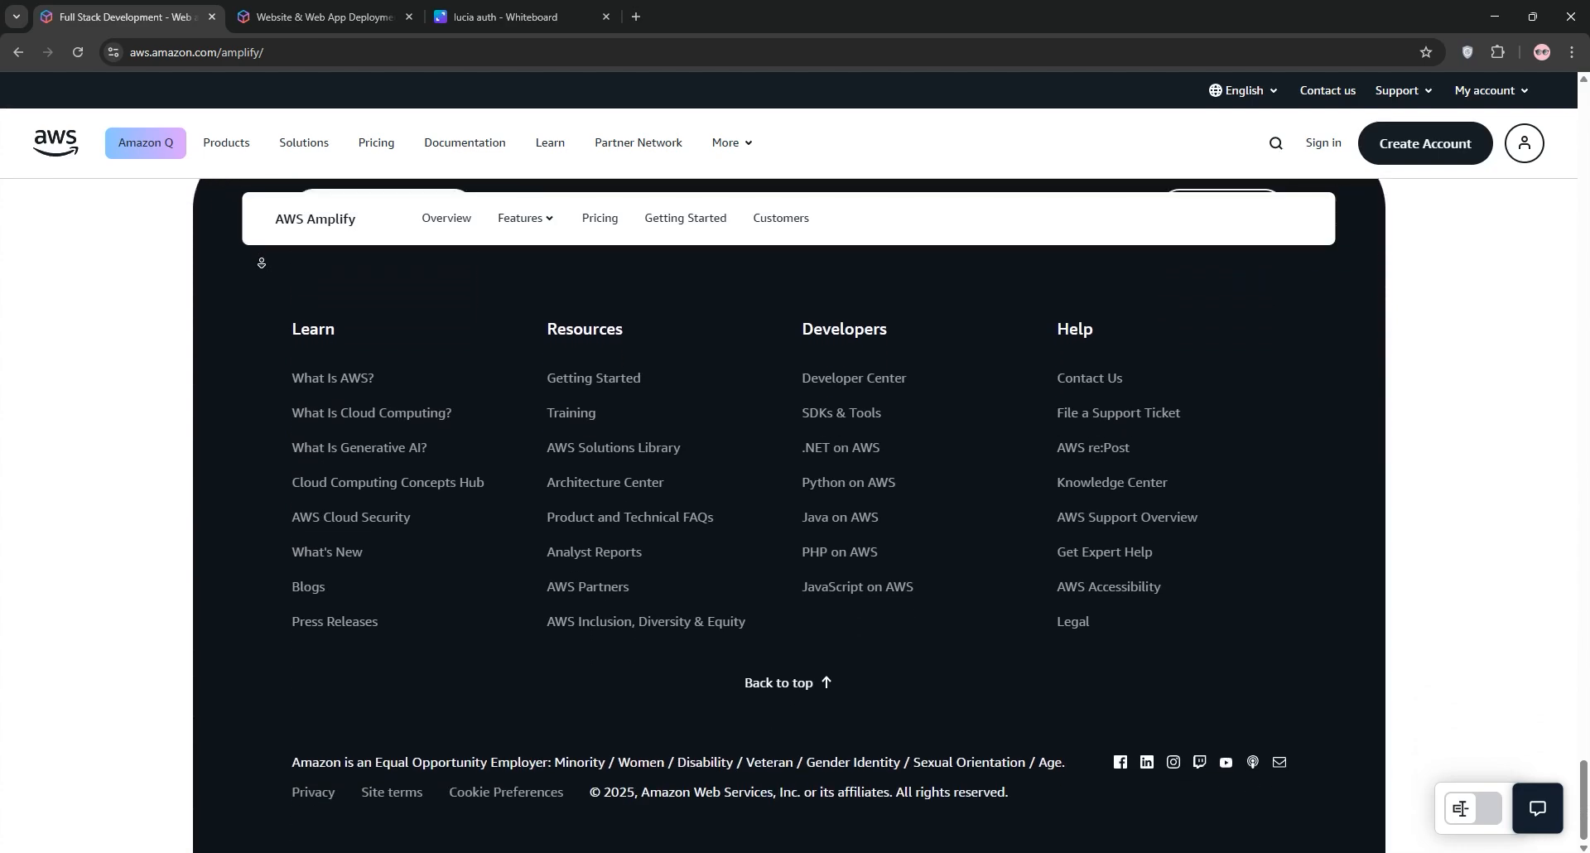
click(322, 18)
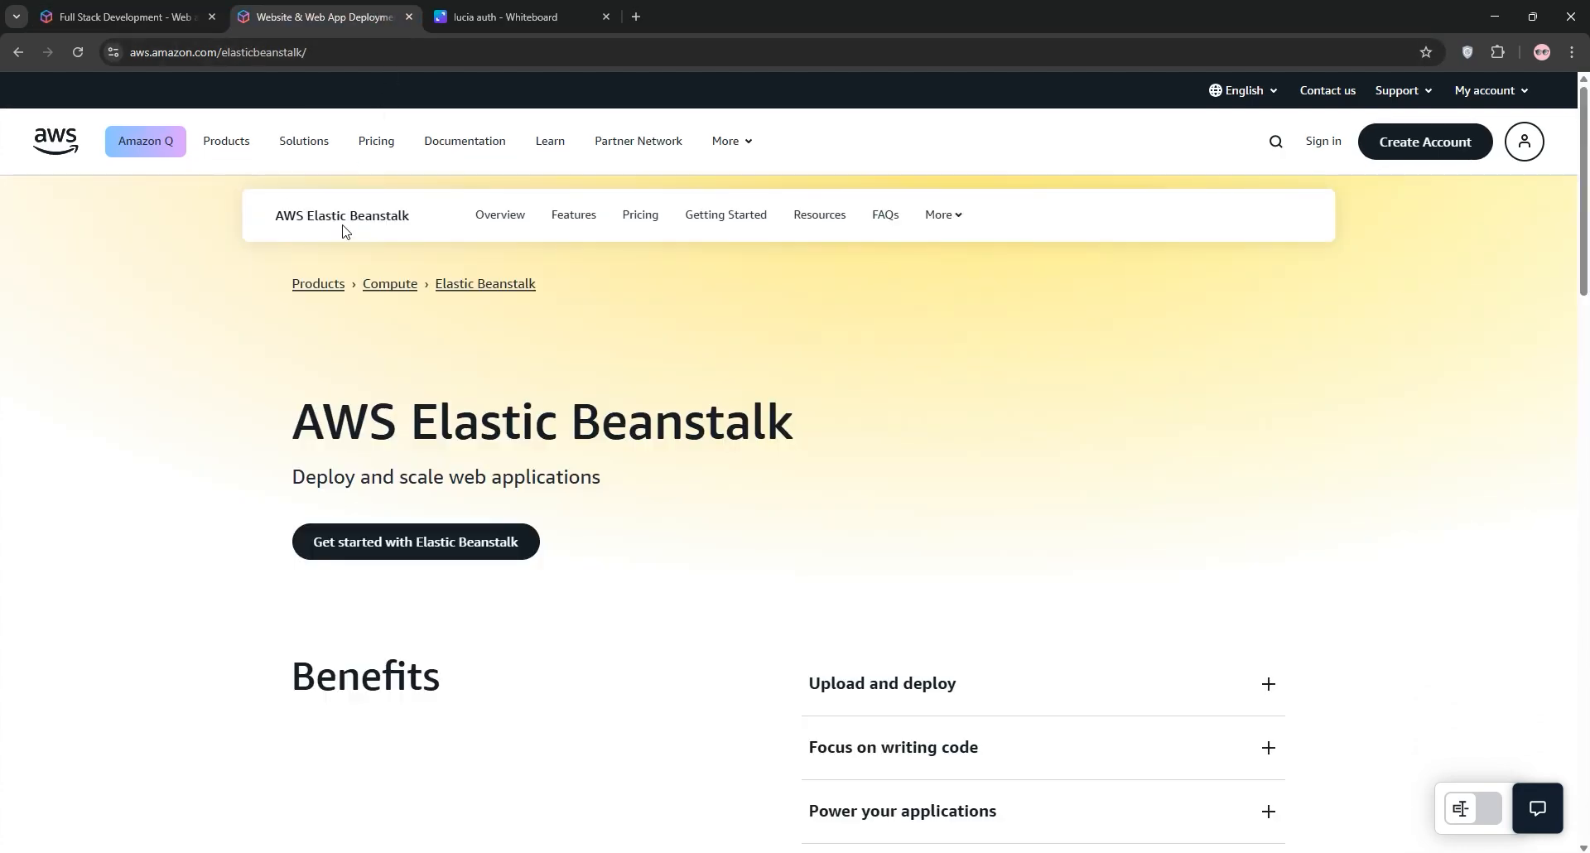
Read the Elastic Beanstalk page to its footer, then show the Canva Amplify-versus-Beanstalk table
scroll(down, 3)
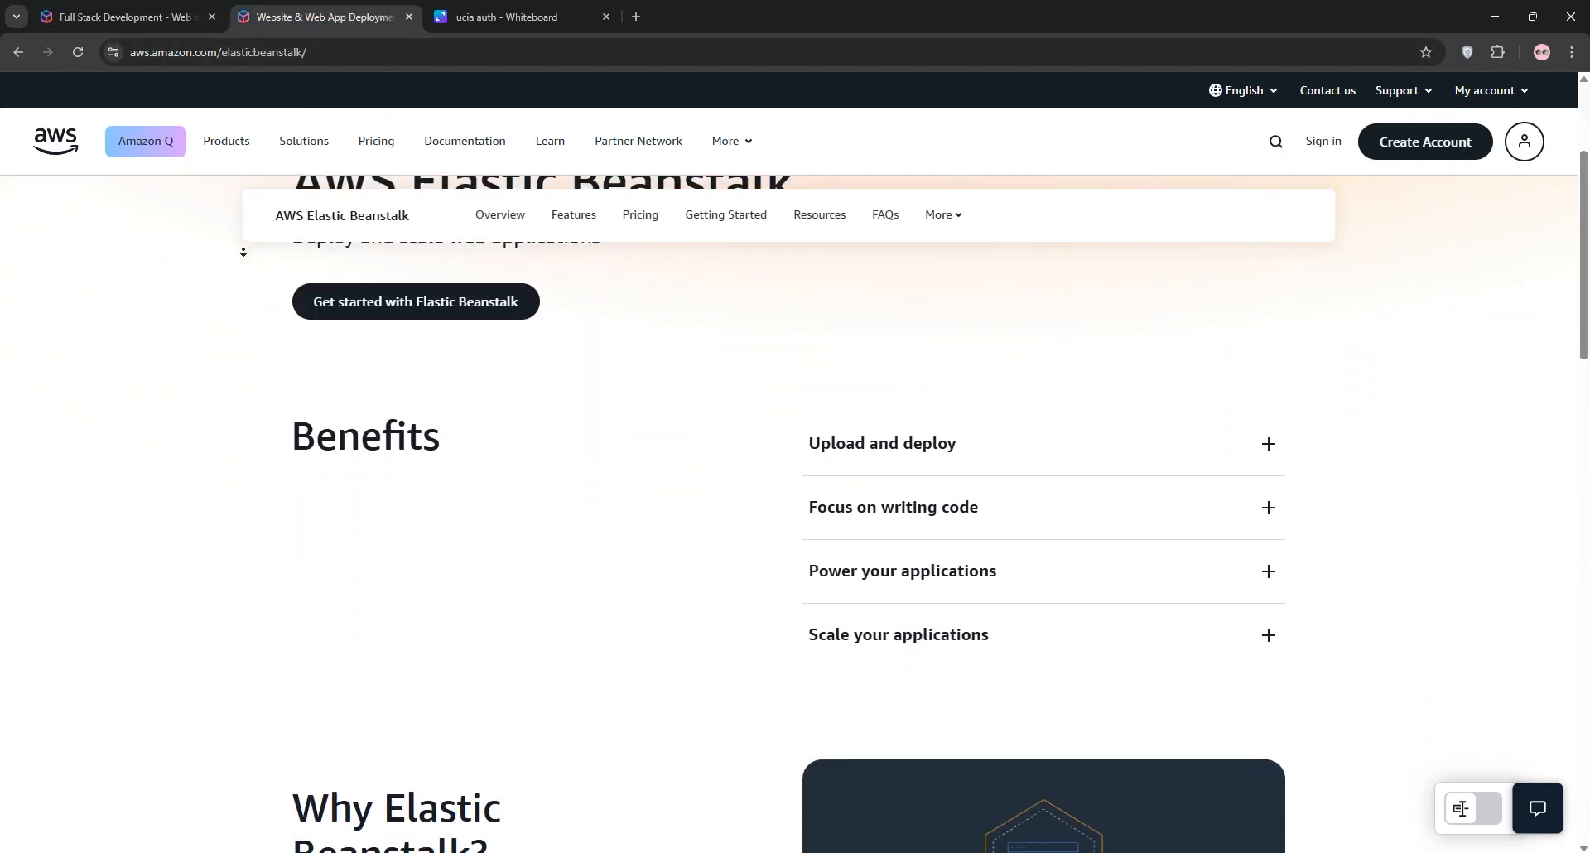
scroll(down, 3)
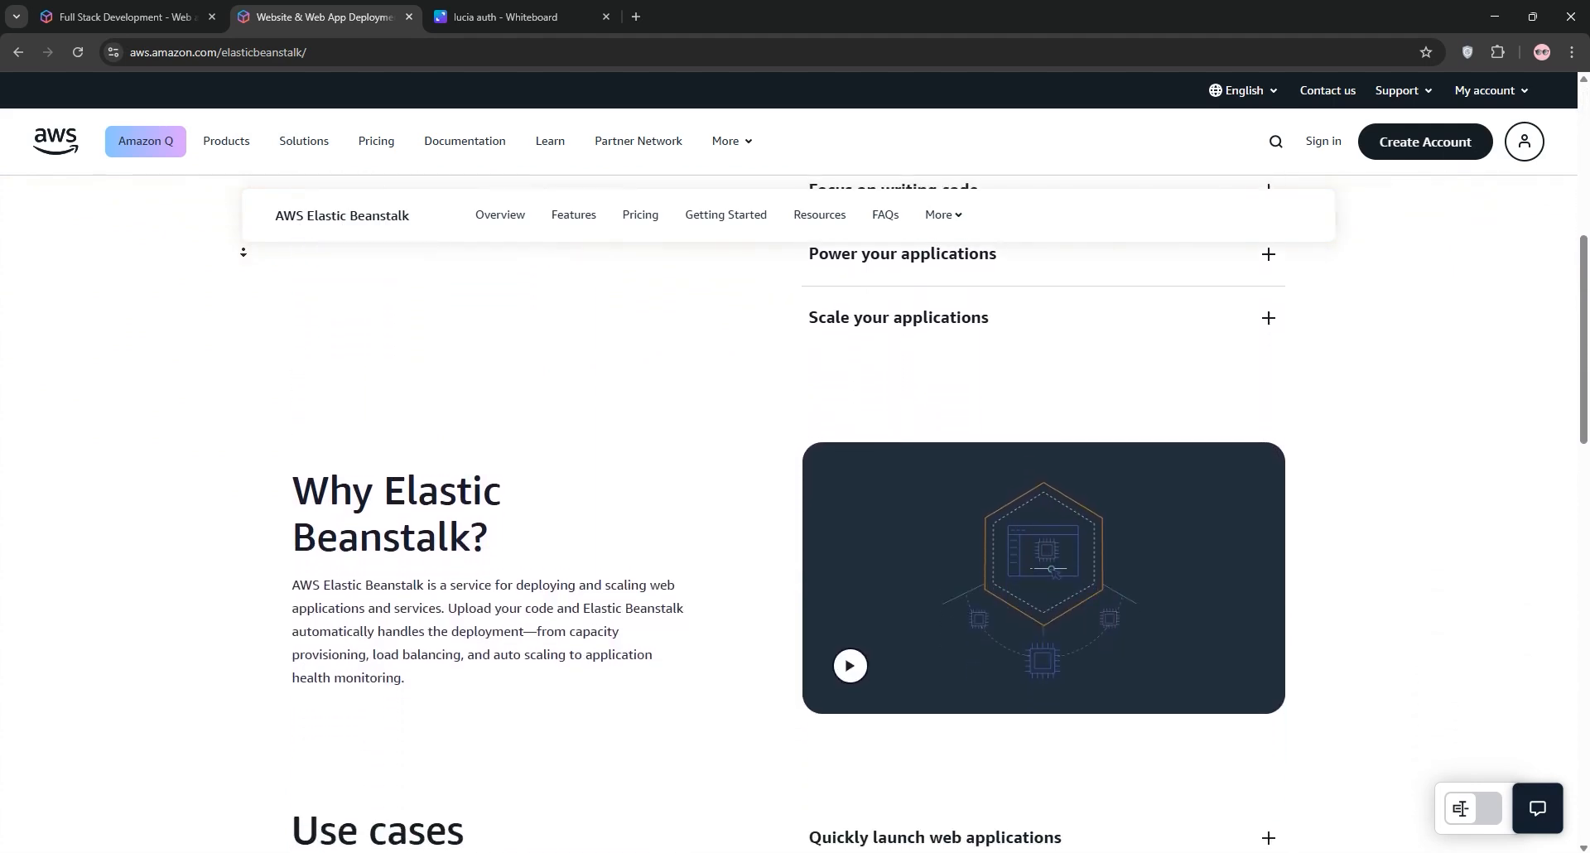
scroll(down, 3)
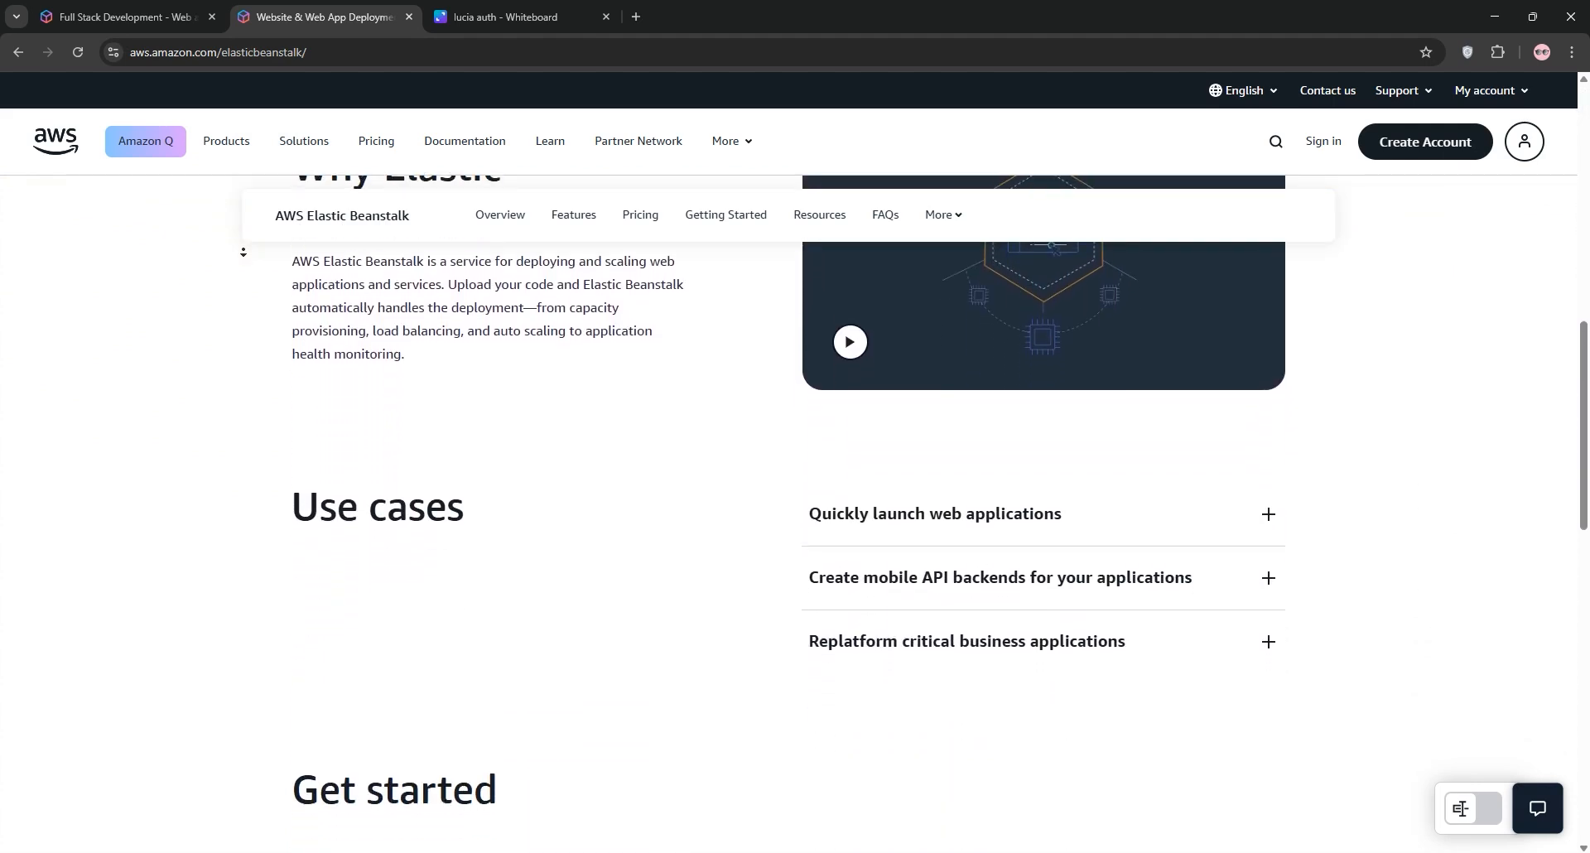
scroll(down, 3)
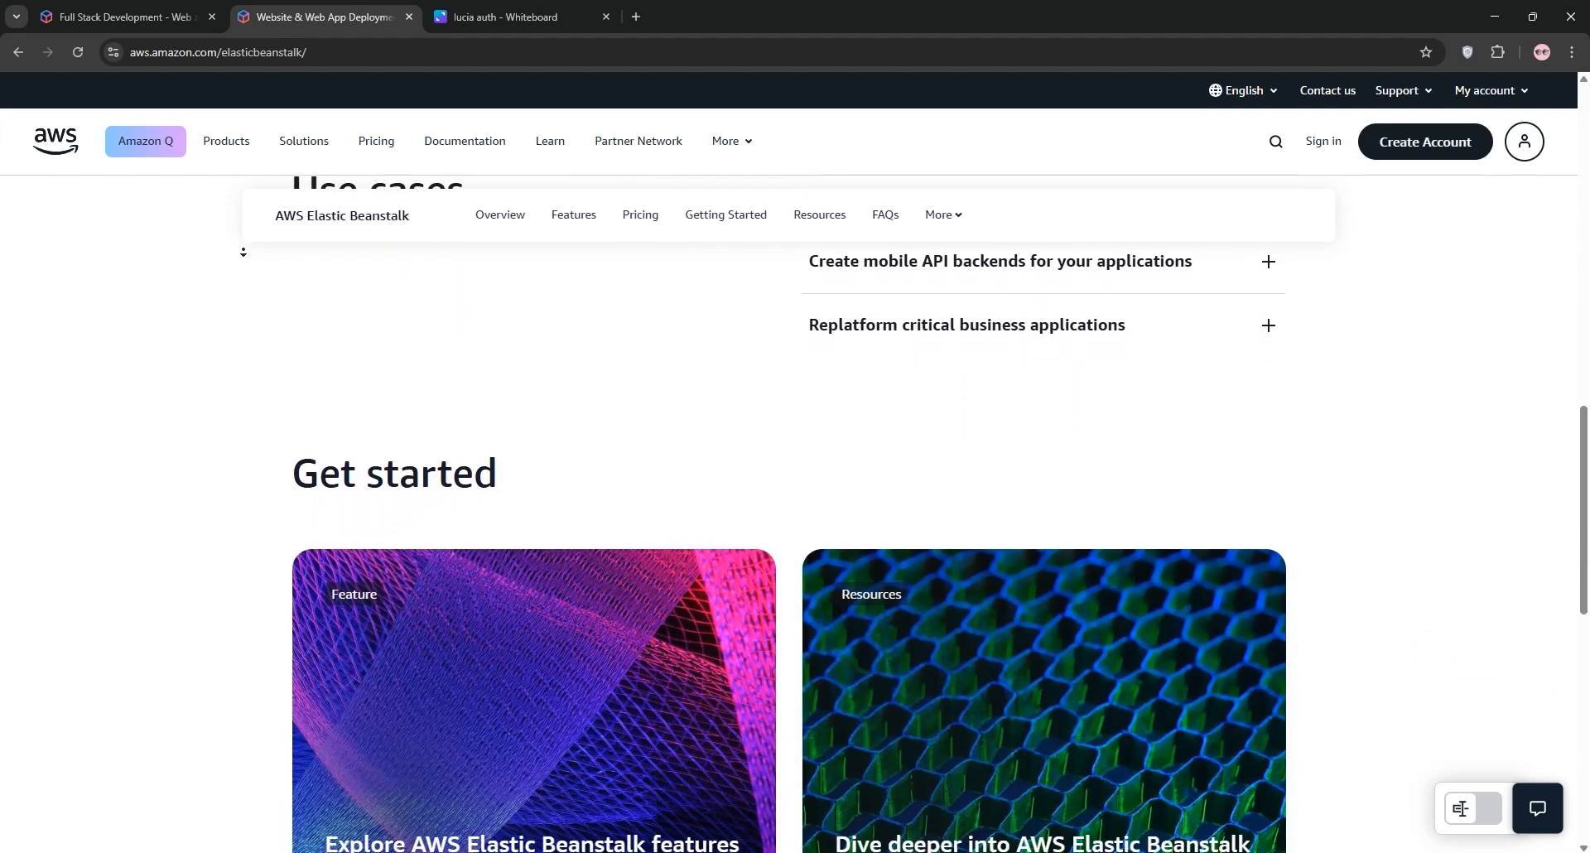
scroll(down, 3)
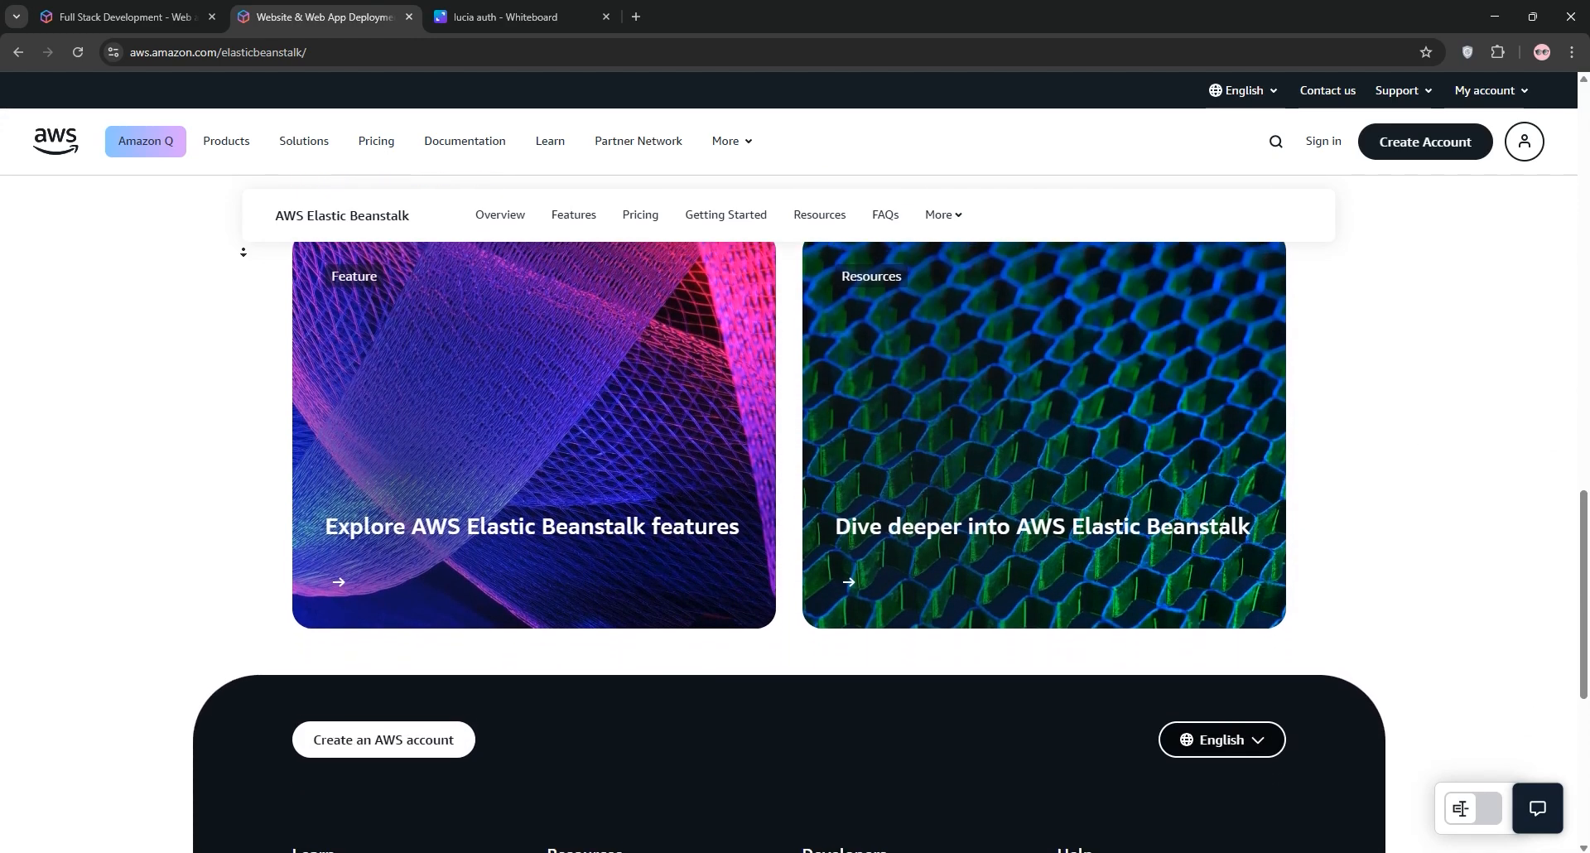
scroll(down, 3)
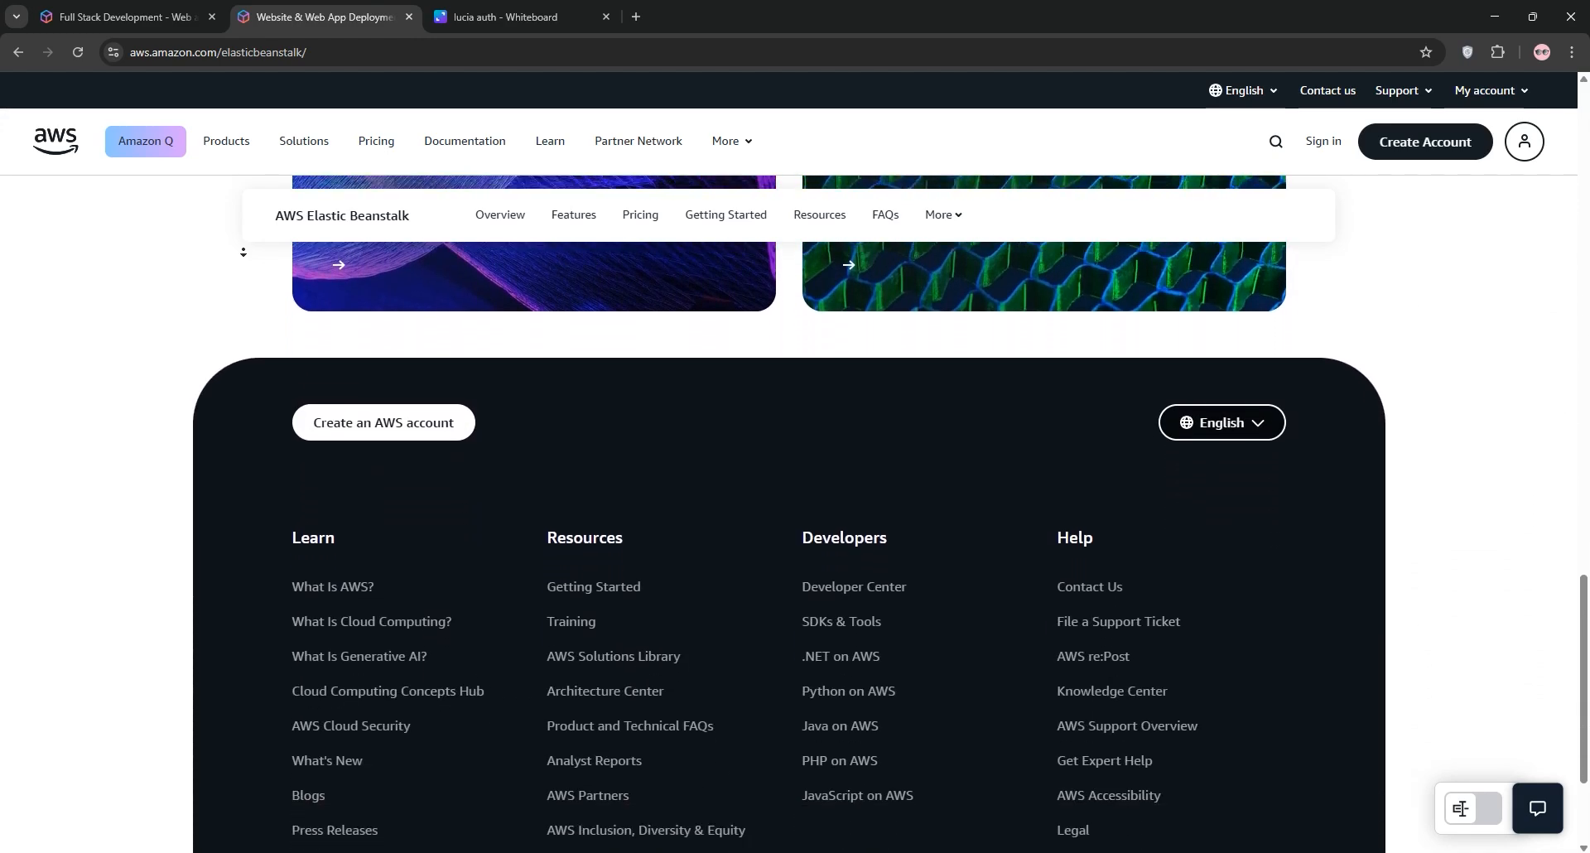
scroll(down, 3)
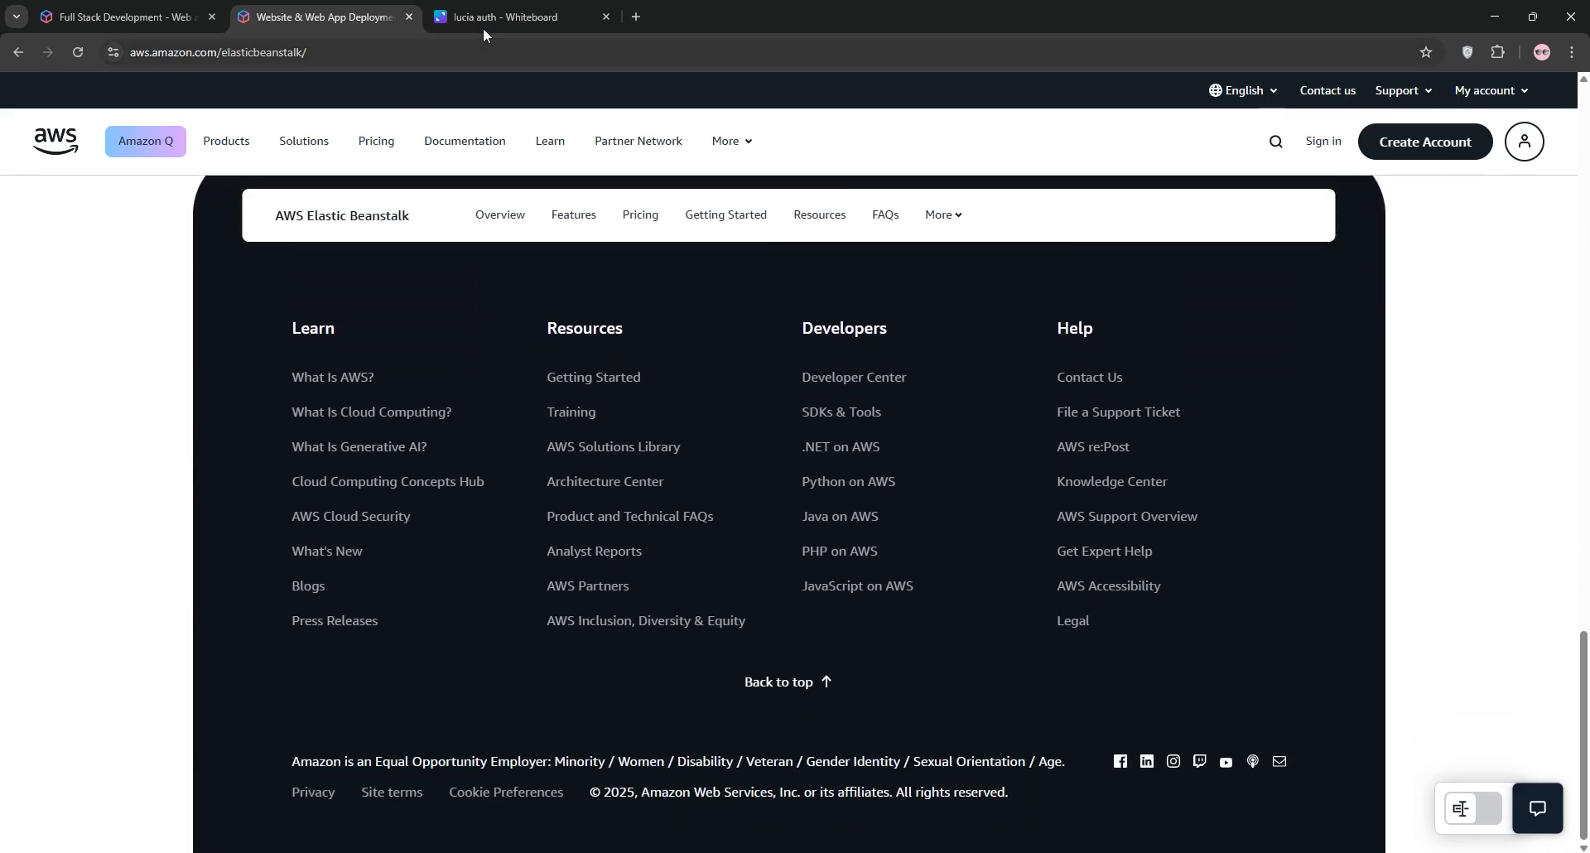
click(512, 18)
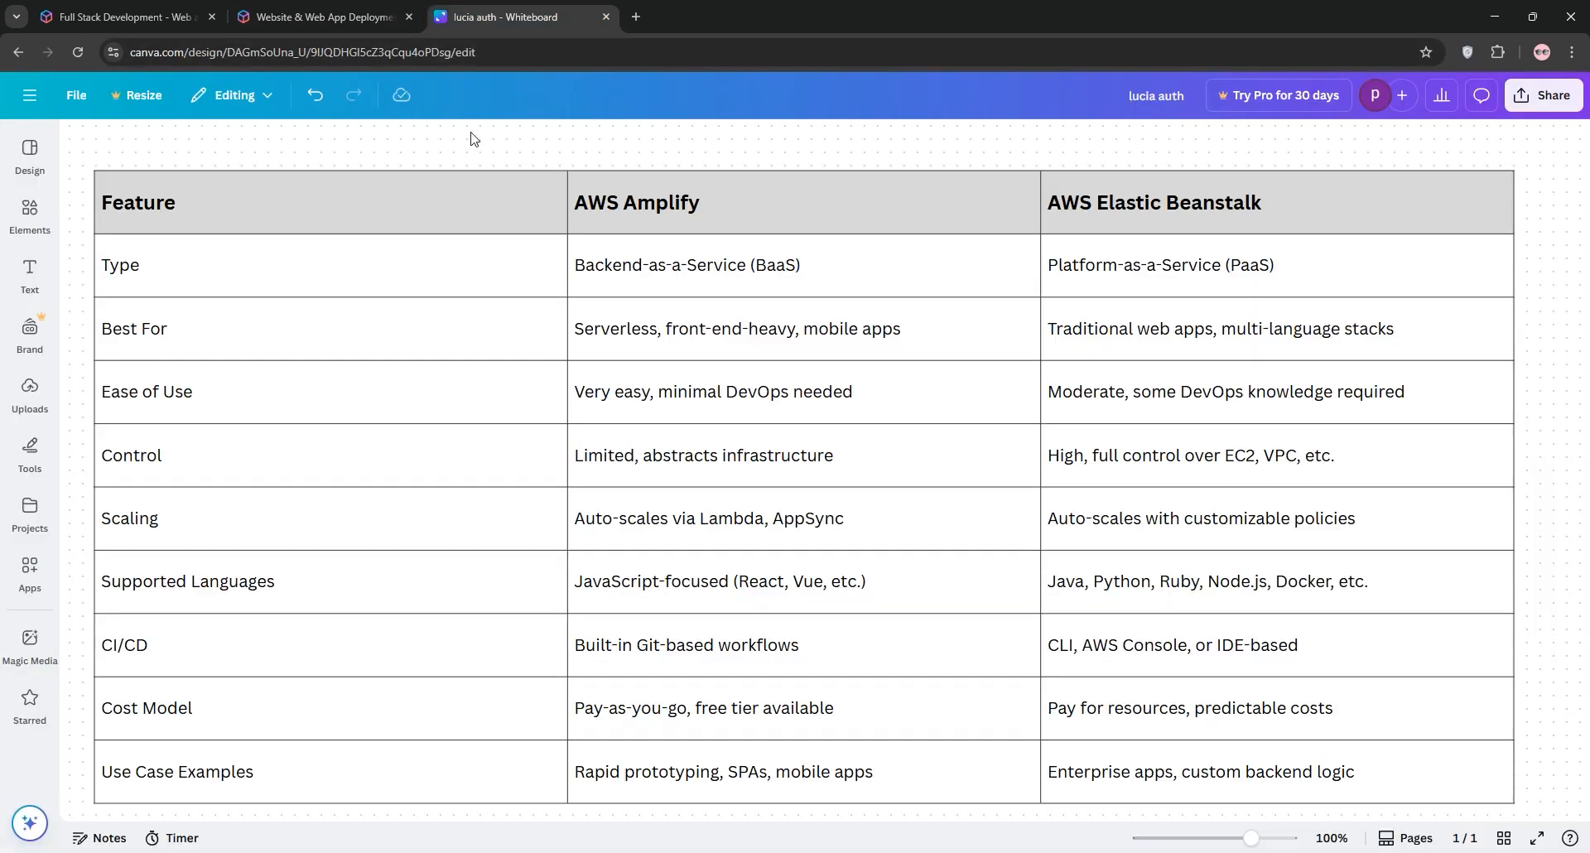